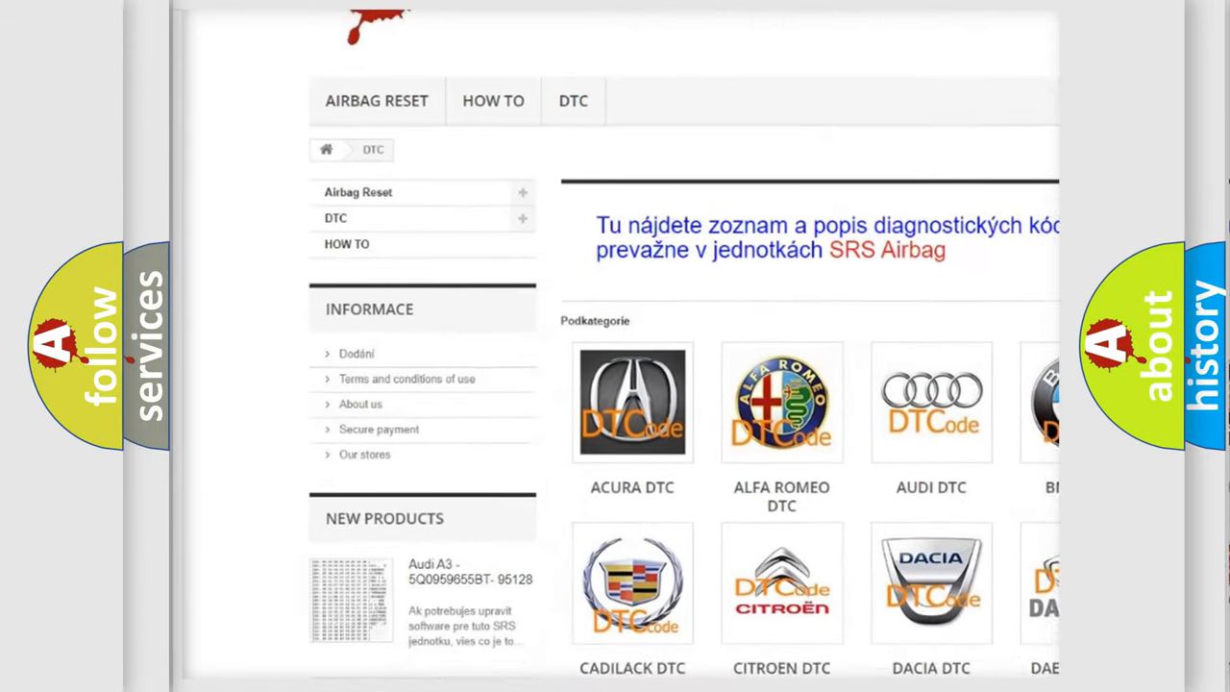
pyautogui.scroll(-3)
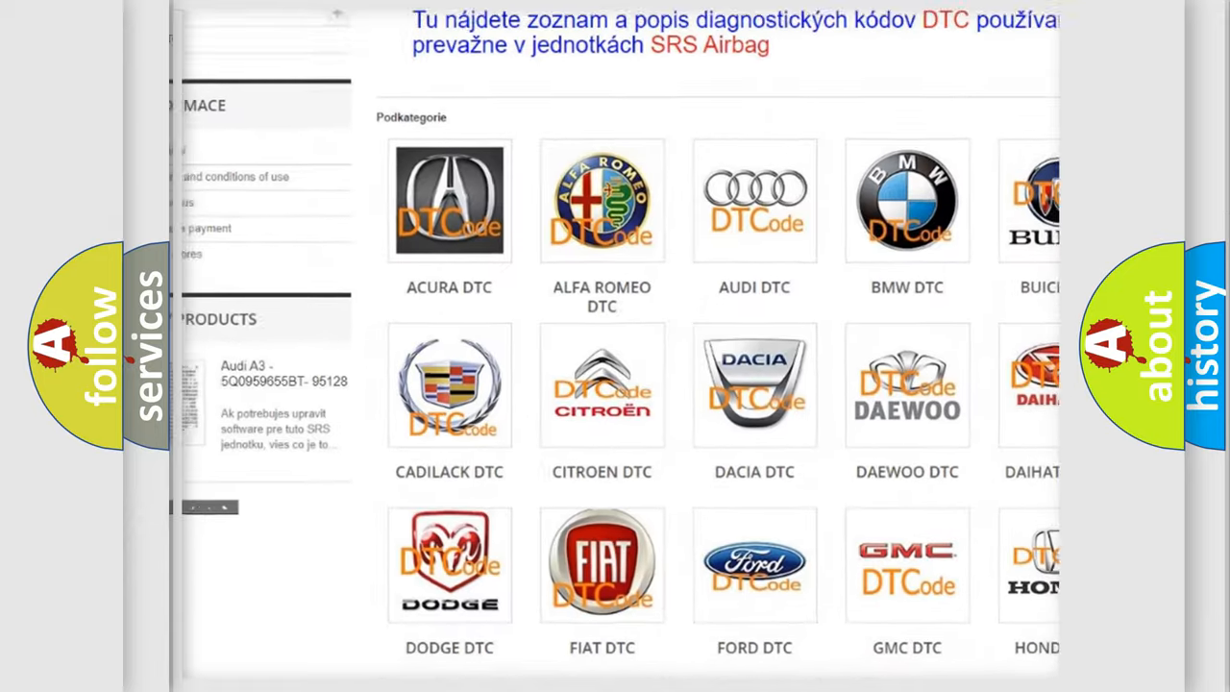